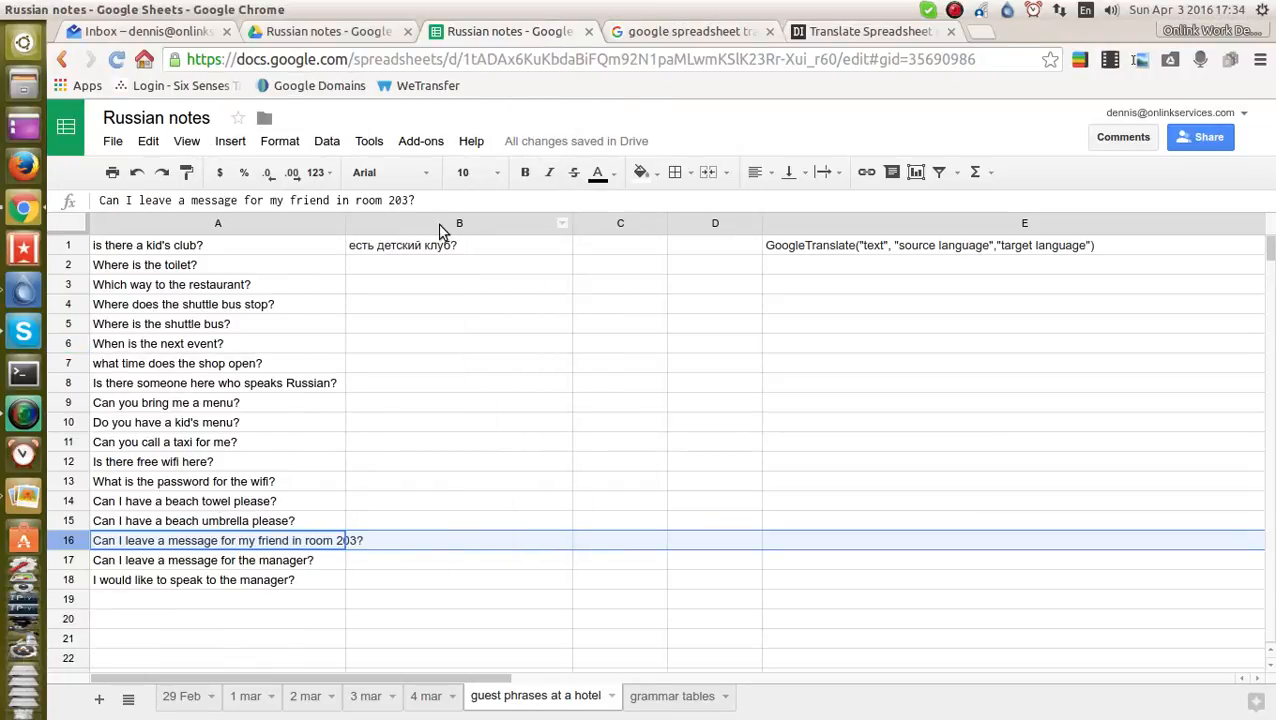
Step: Review the English phrases in A1 and A5 and the =GoogleTranslate(A1,"en","ru") formula behind B1
left_click(147, 245)
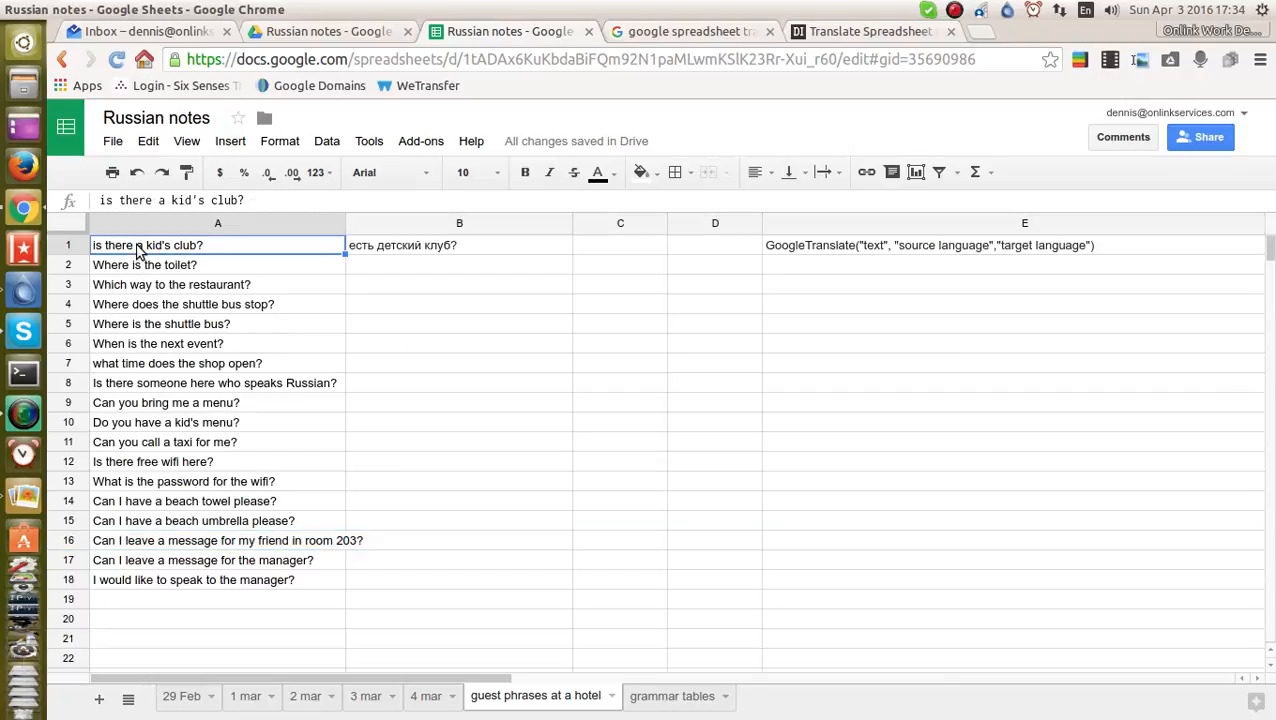
left_click(161, 323)
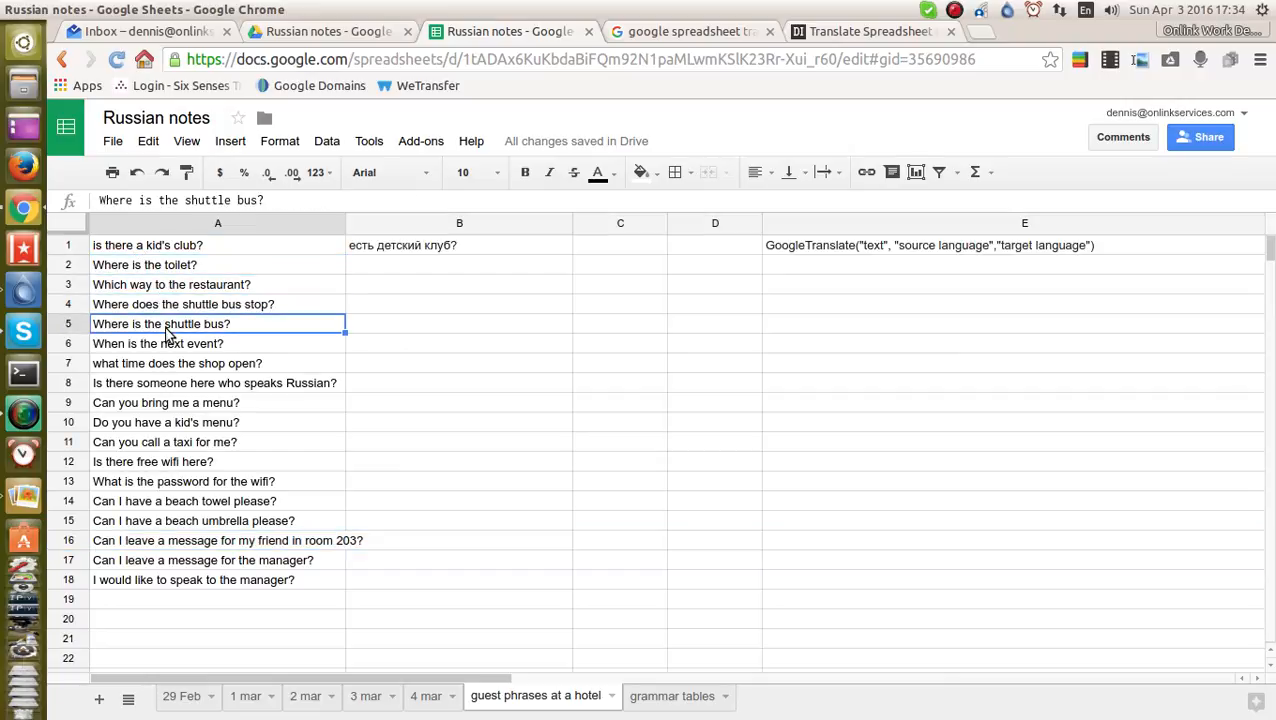
mouse_move(200, 562)
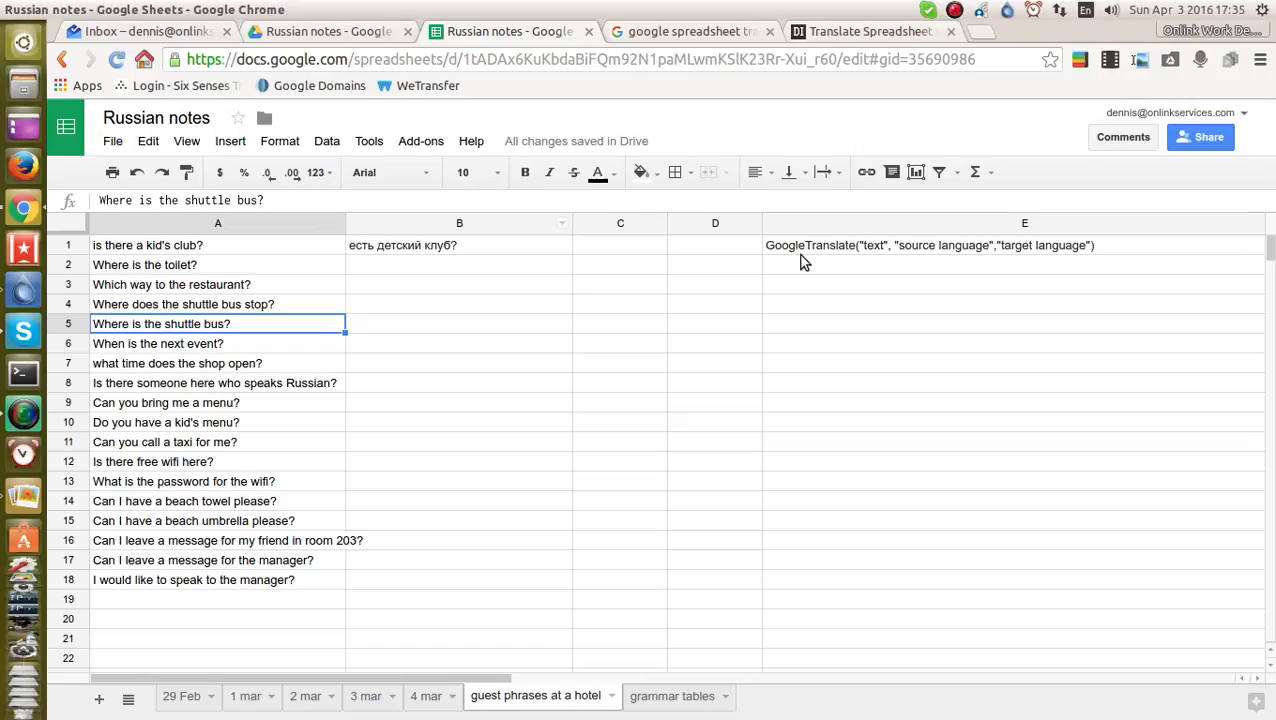
left_click(1024, 245)
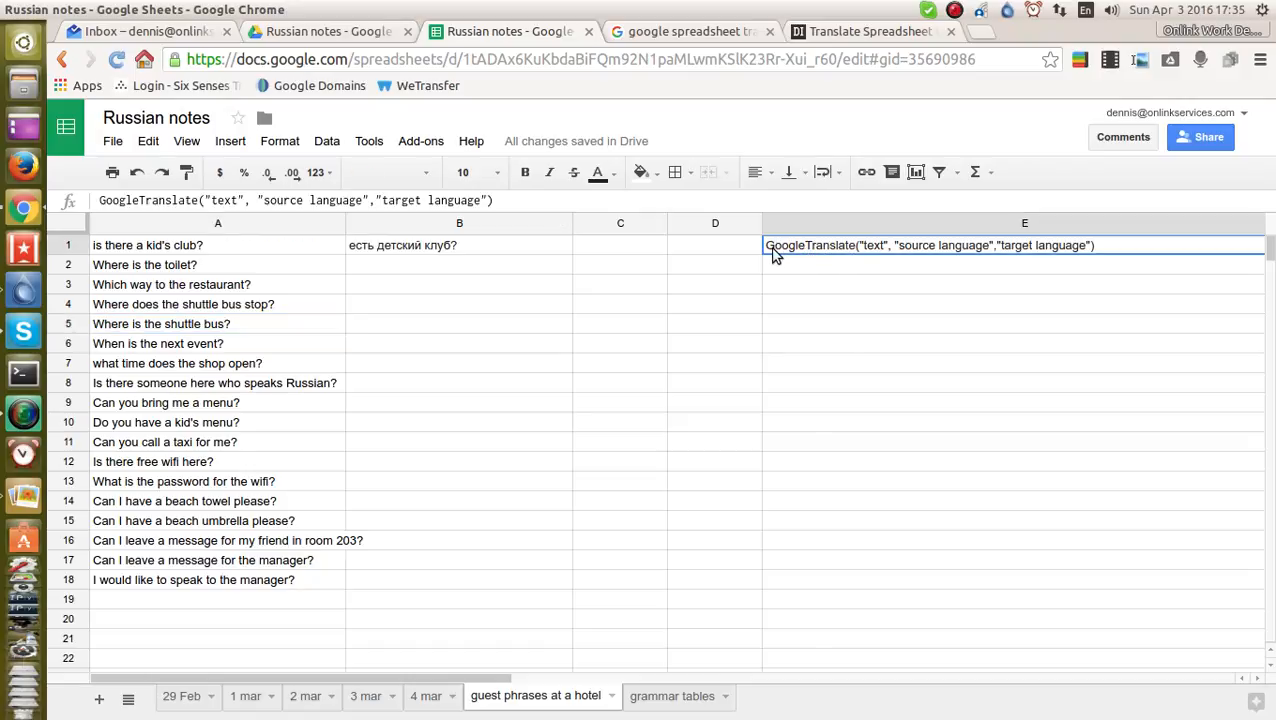
mouse_move(891, 256)
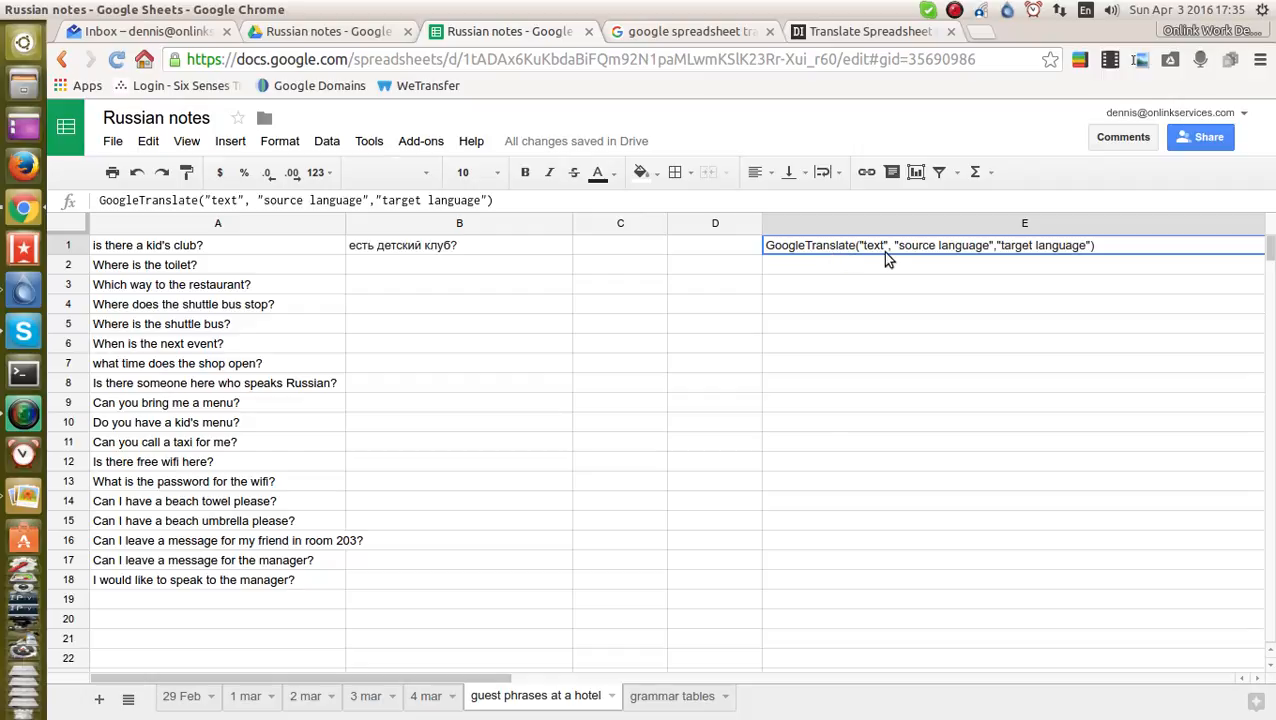
mouse_move(1072, 256)
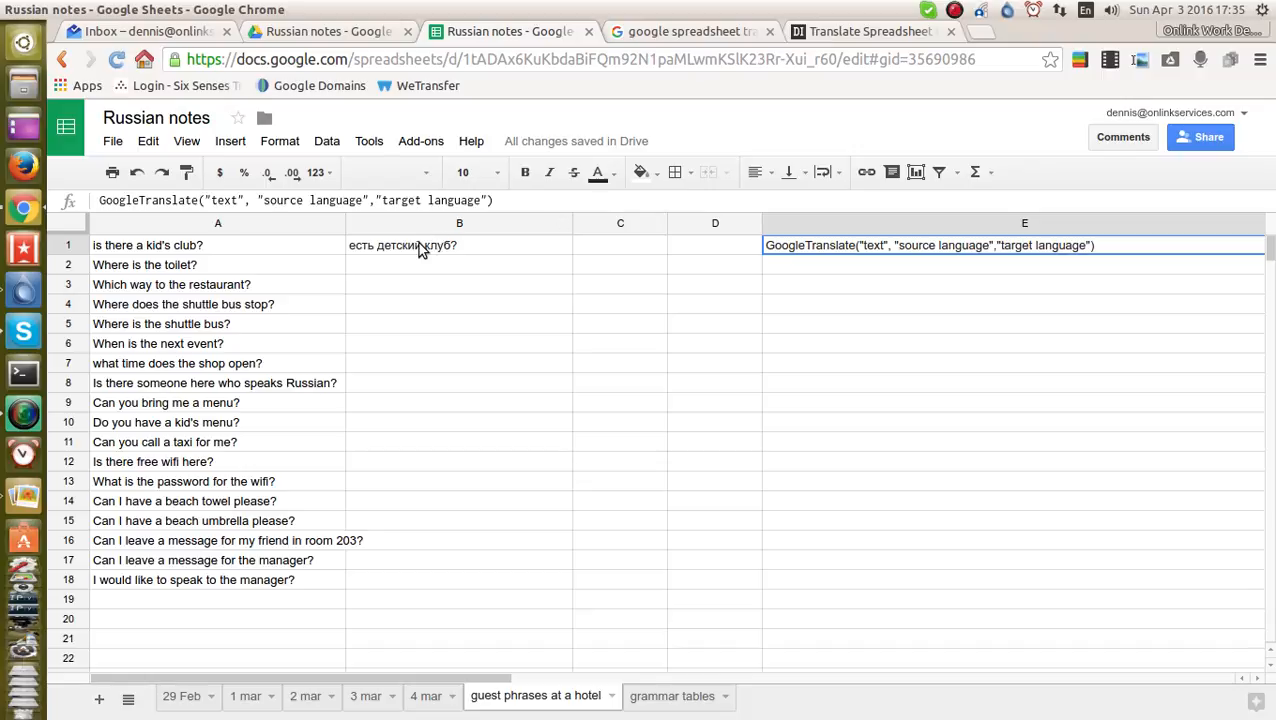
left_click(459, 245)
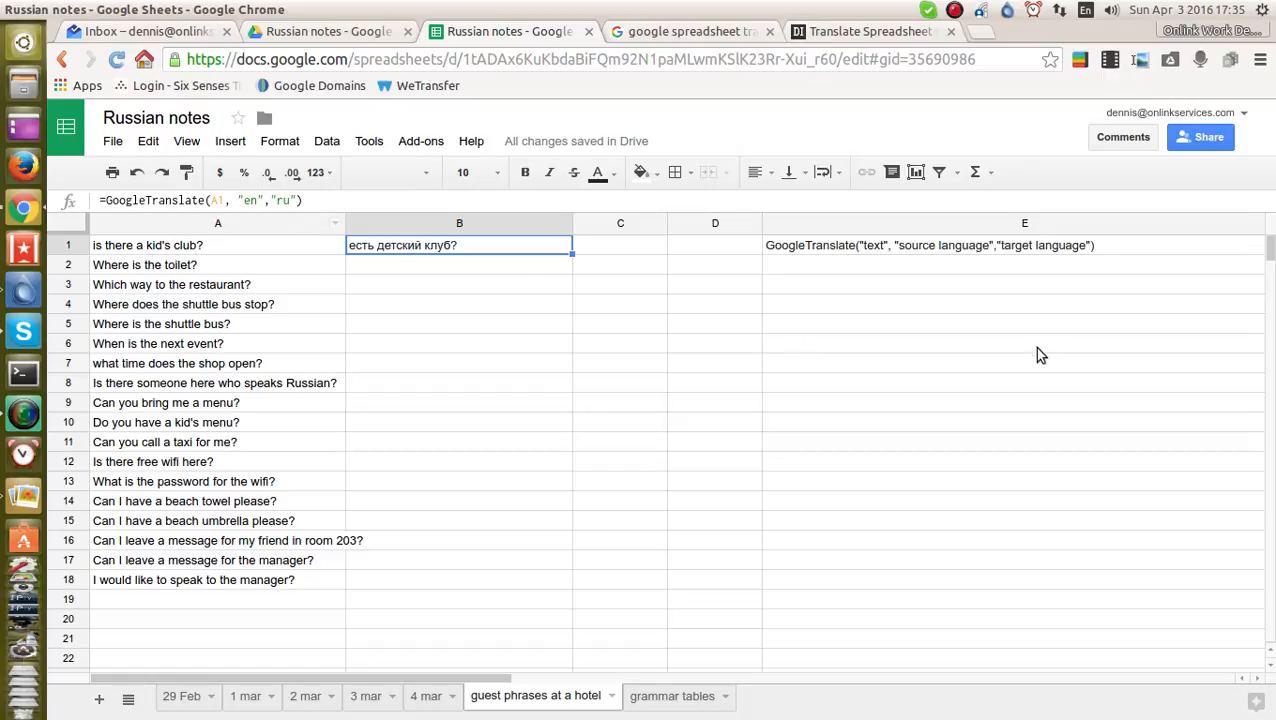
left_click(1024, 245)
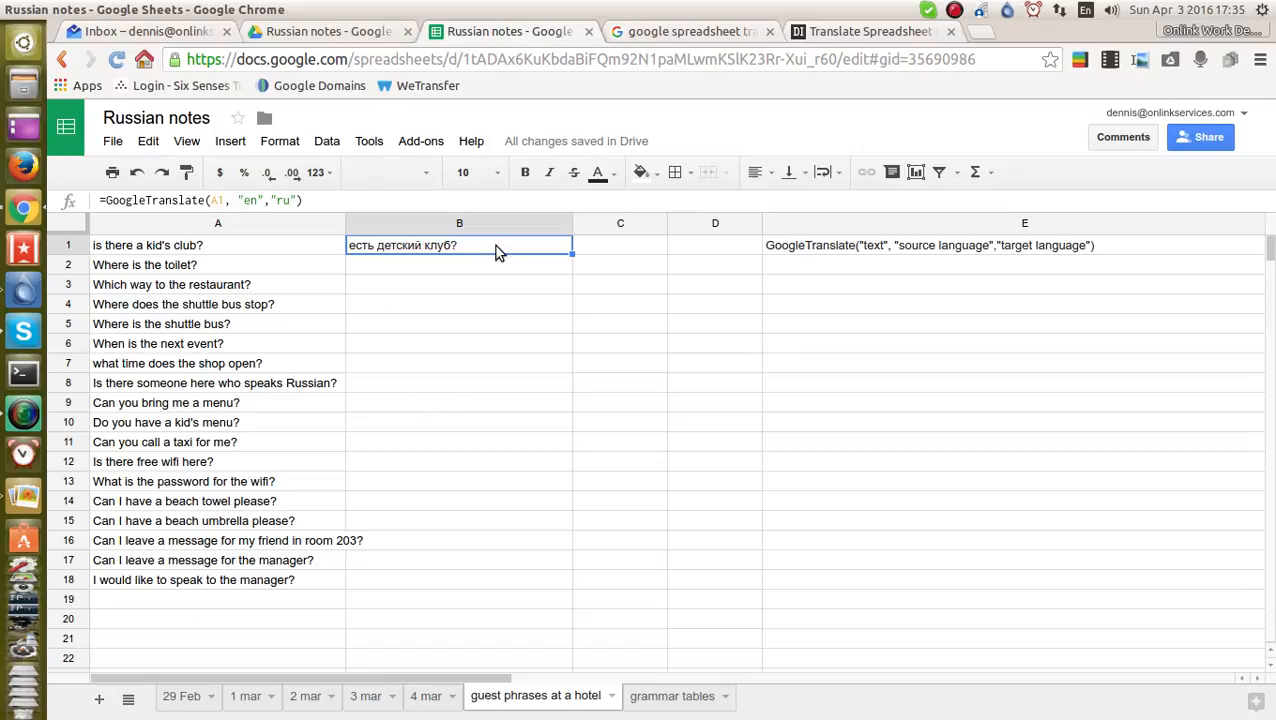
mouse_move(396, 234)
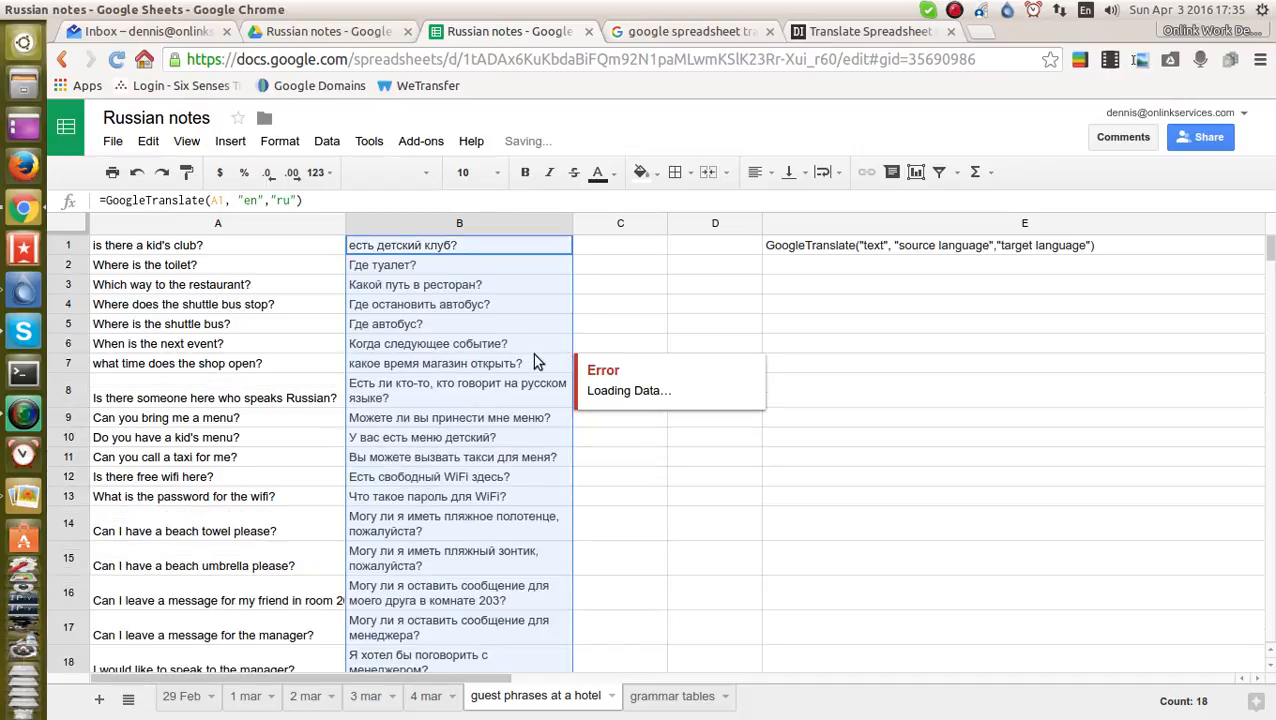
scroll("down", 3)
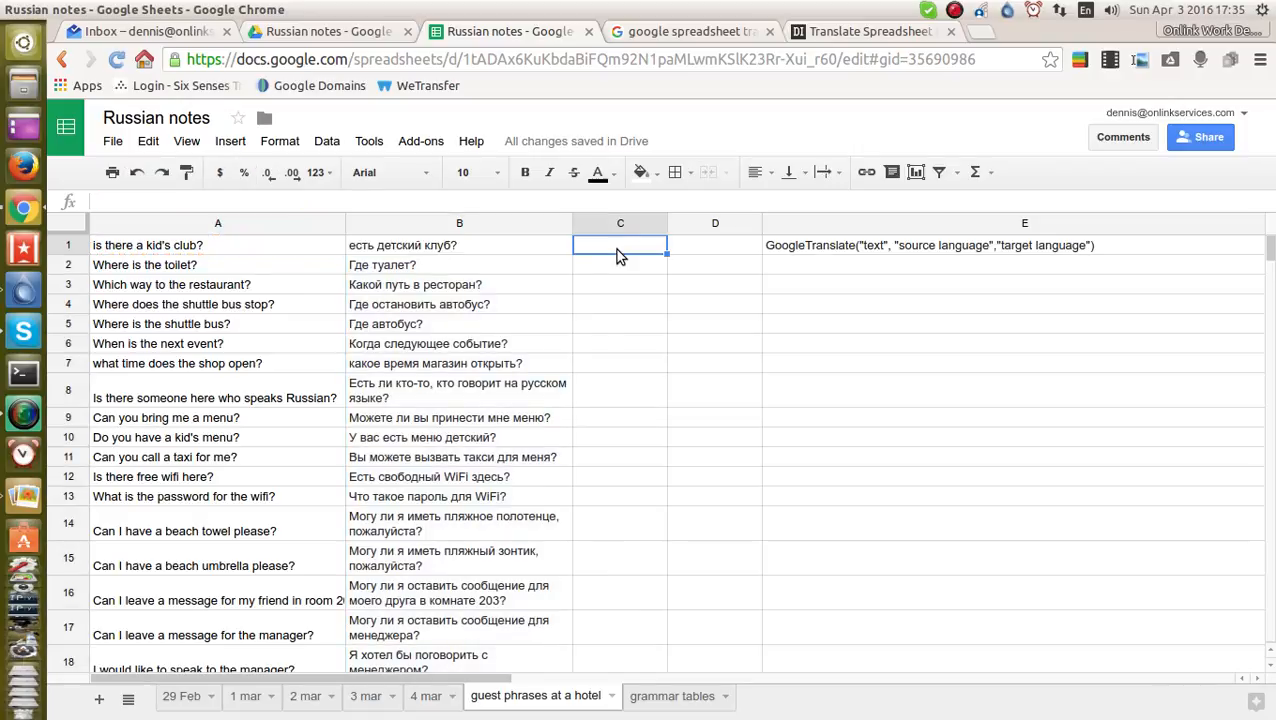
Step: Enter the GoogleTranslate formula for the first phrase and confirm the capitalised English text in A1
type("=GoogleTranslate(A1, \"en\",\"ru\")")
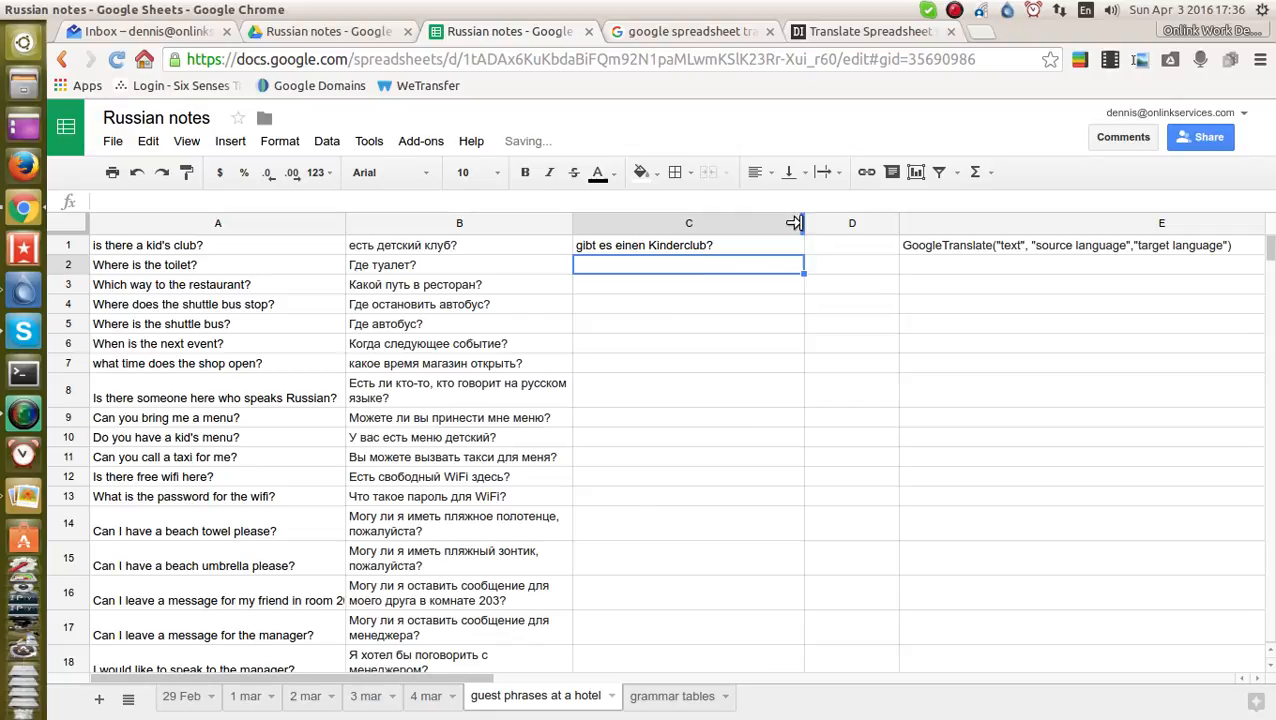
mouse_move(683, 265)
type("I")
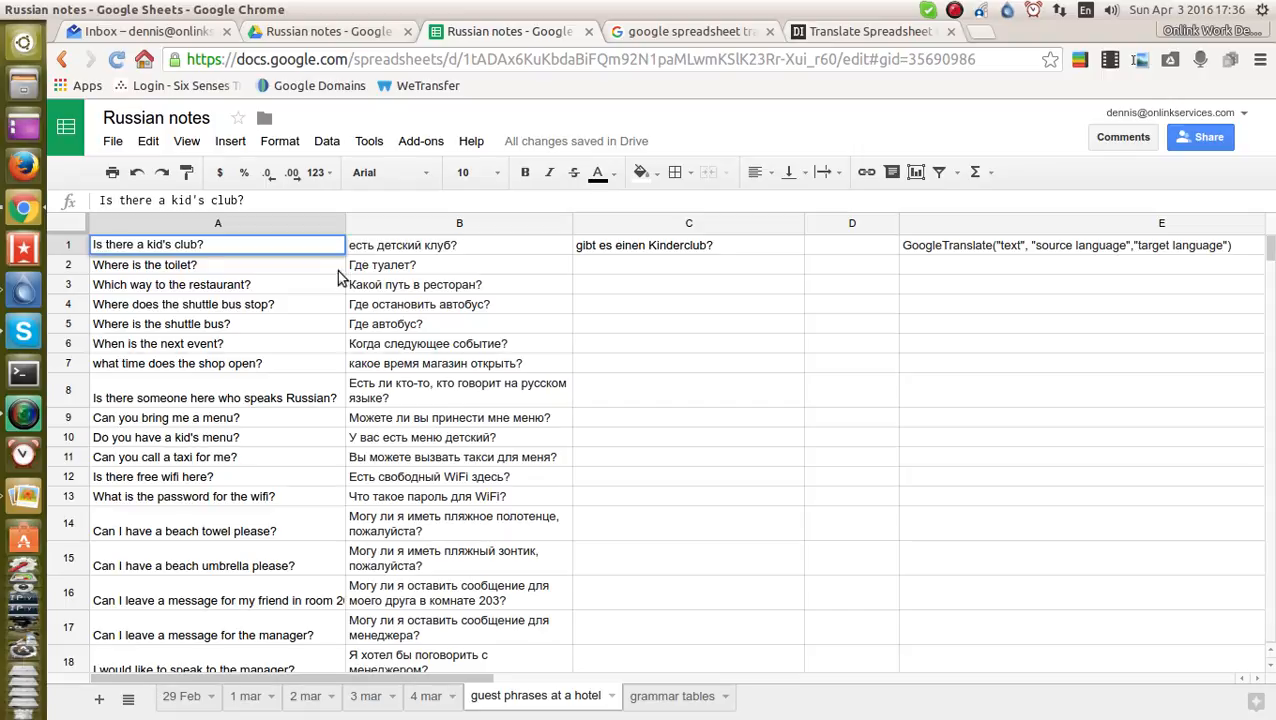
left_click(217, 264)
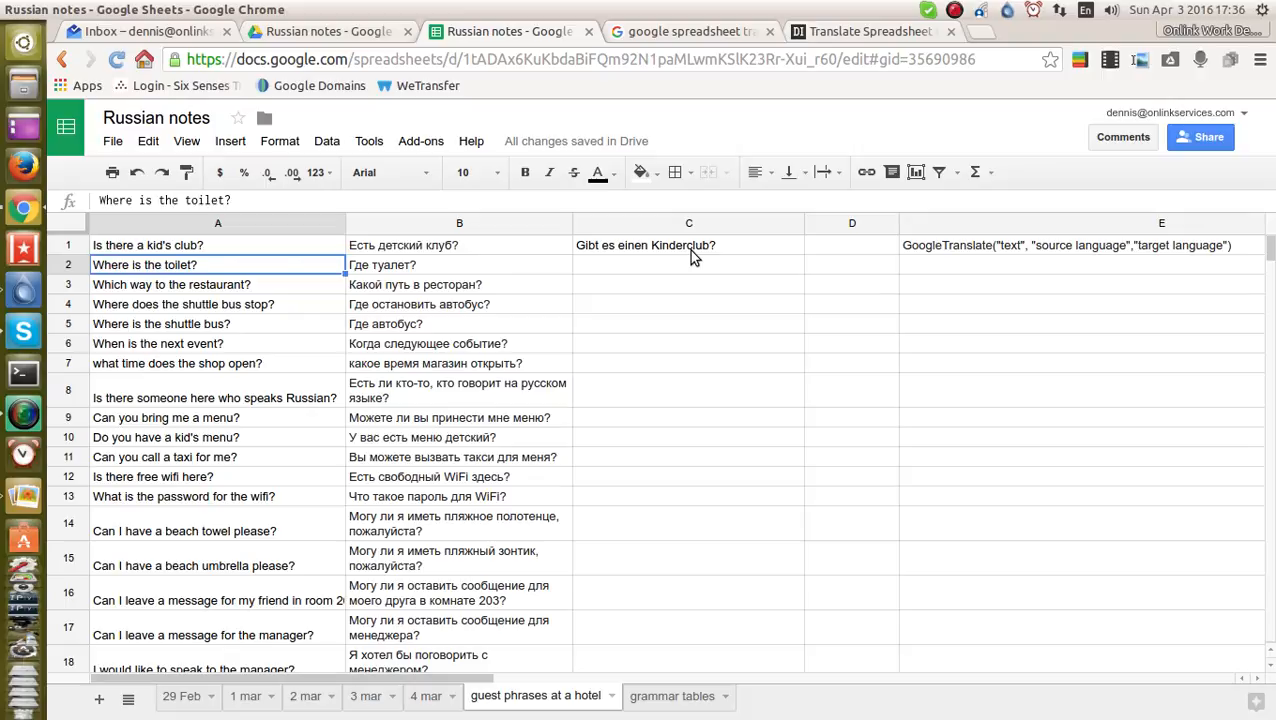
Step: Select the German GoogleTranslate(A1,"en","de") formula in C1 to copy it down and into D1
left_click(689, 245)
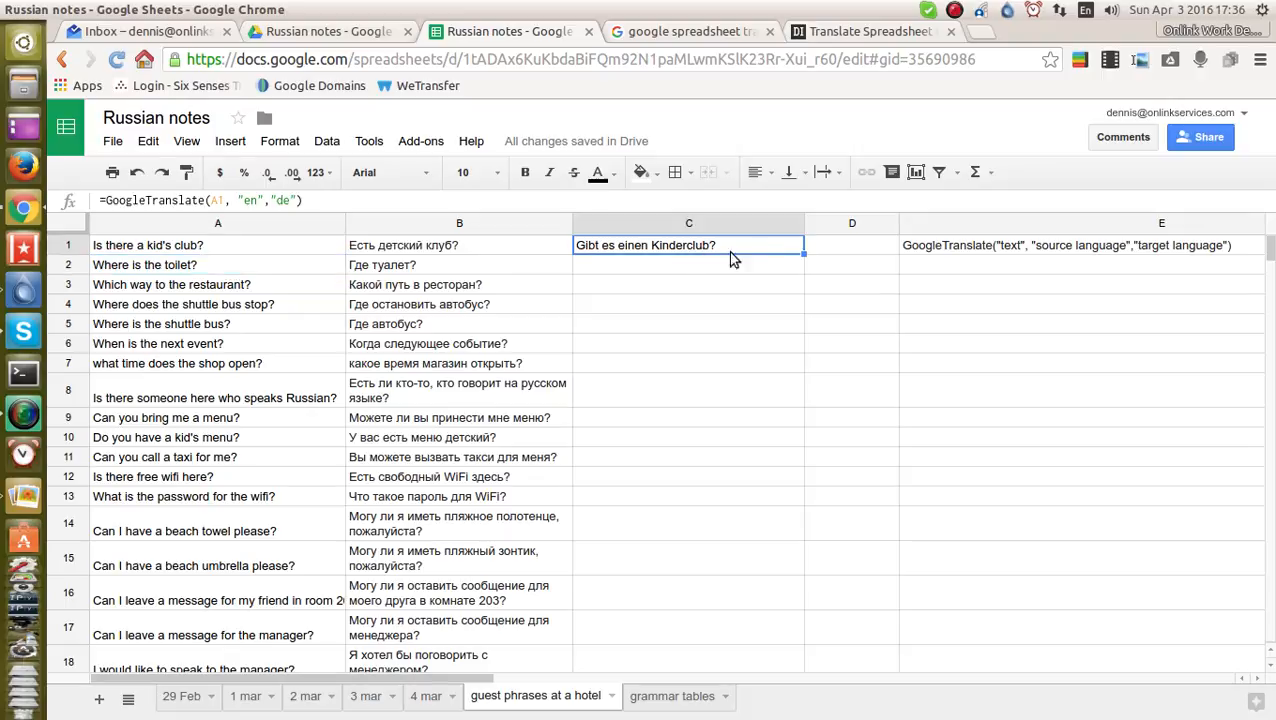
mouse_move(805, 253)
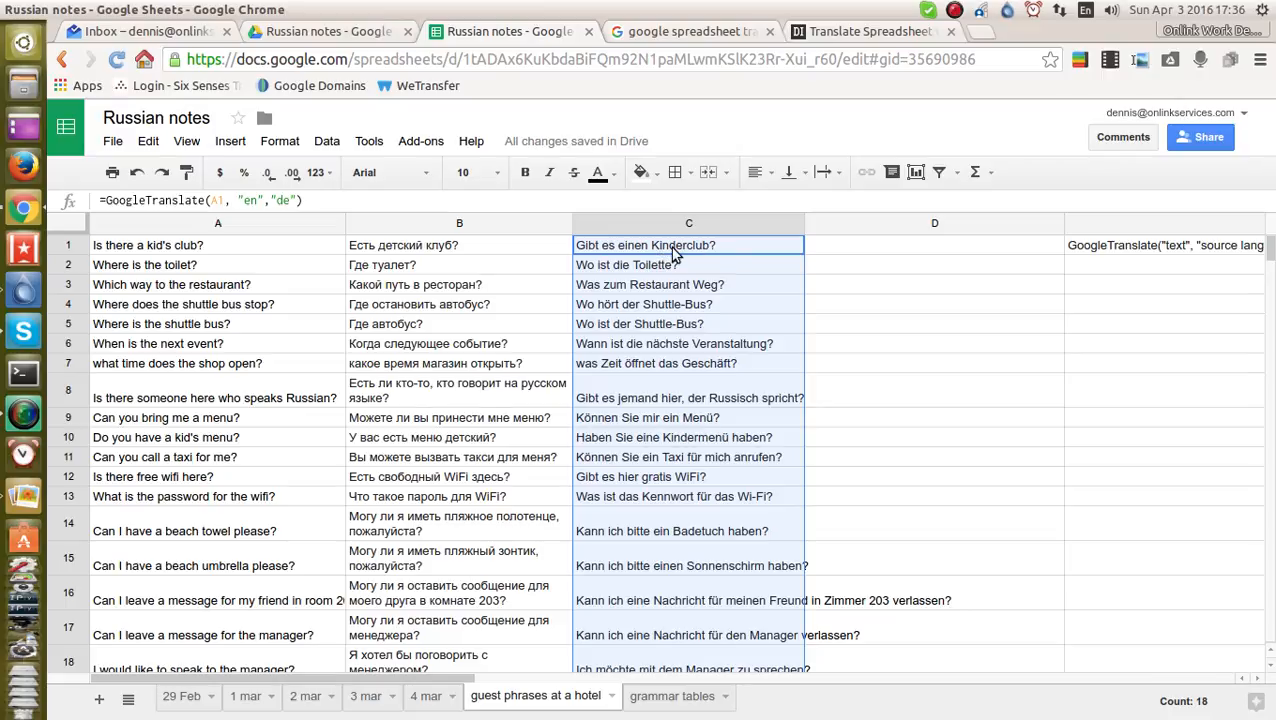
mouse_move(450, 259)
type("=GoogleTranslate(b1, \"en\",\"de")
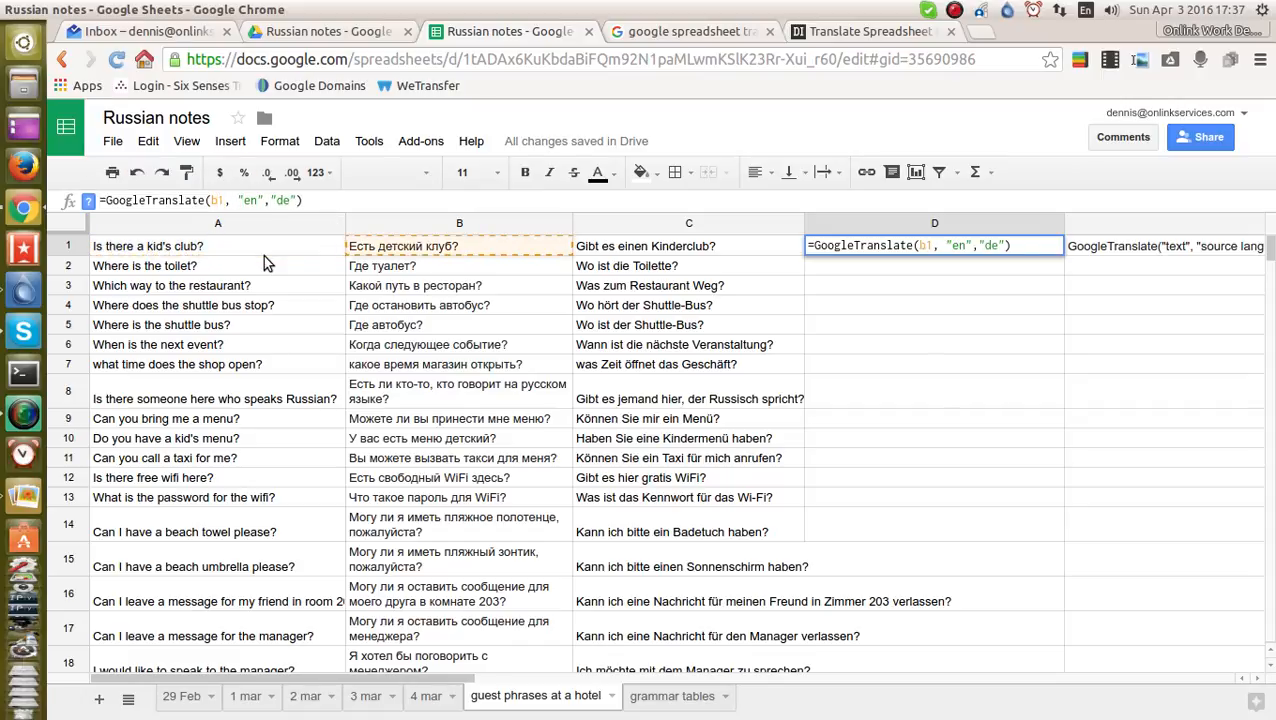
Step: Change D1's source language to "ru" so it translates the Russian phrase in B1 into German
type("ru")
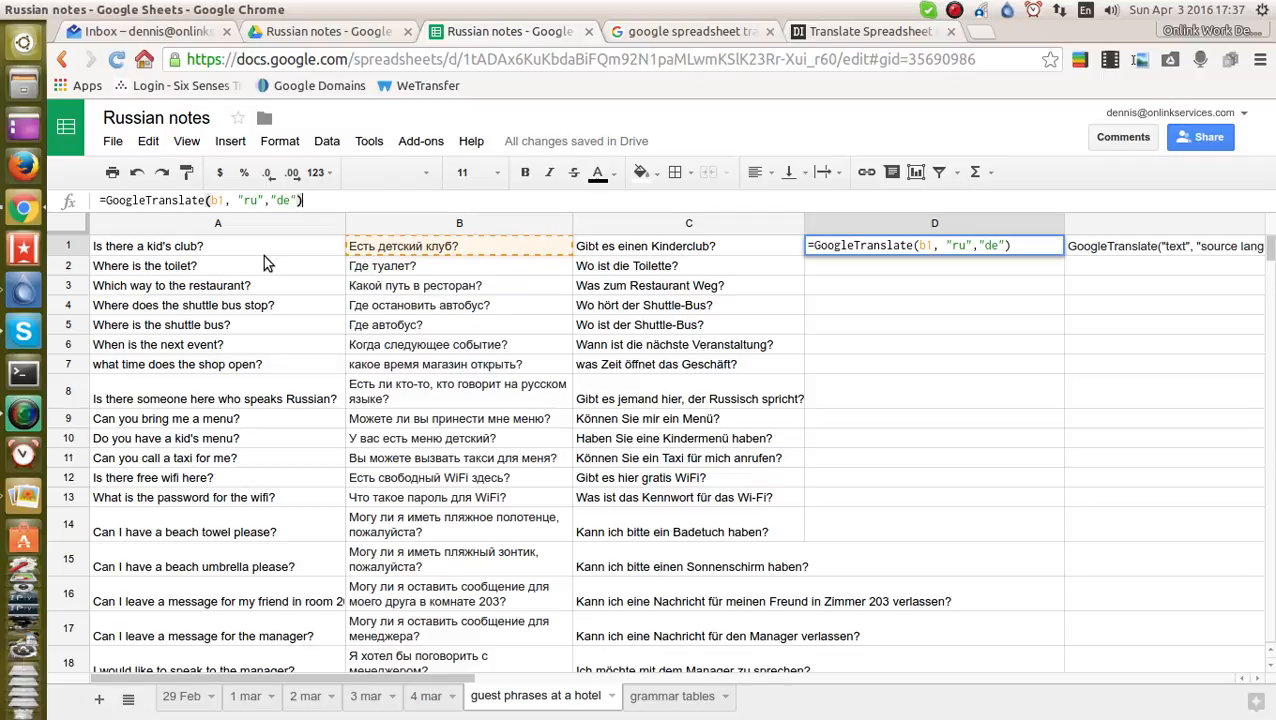
mouse_move(667, 250)
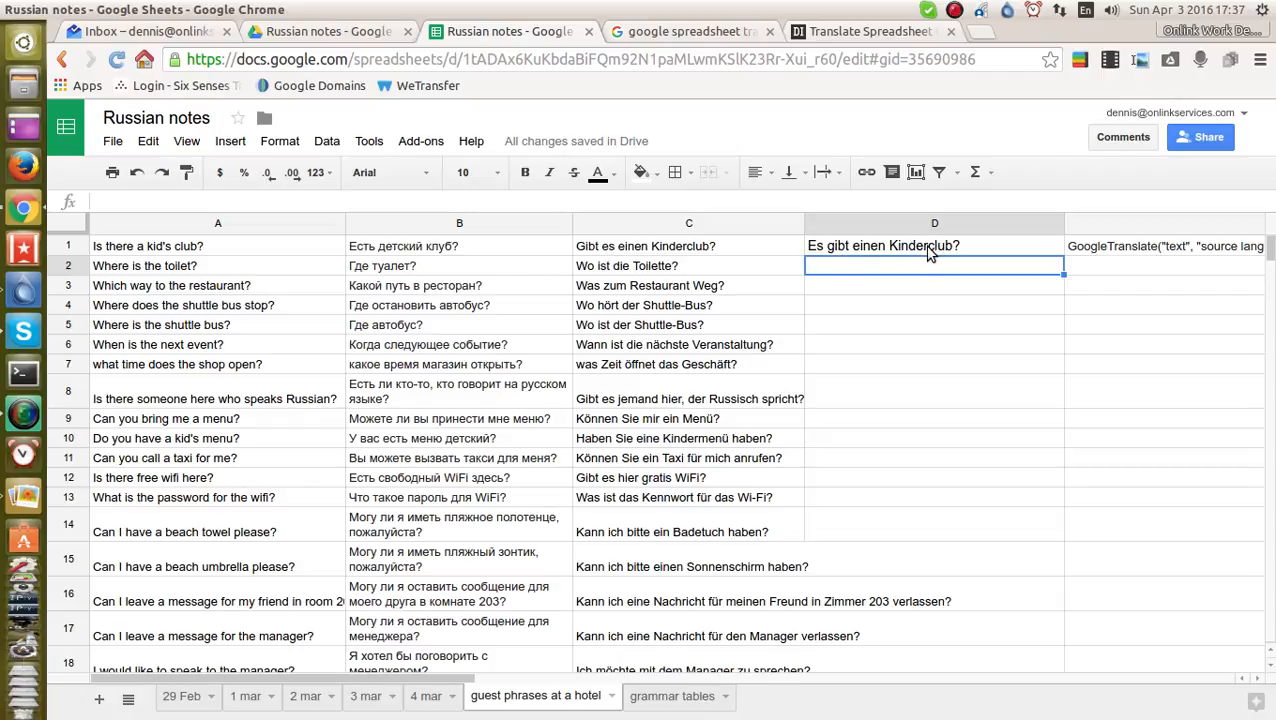
left_click(934, 245)
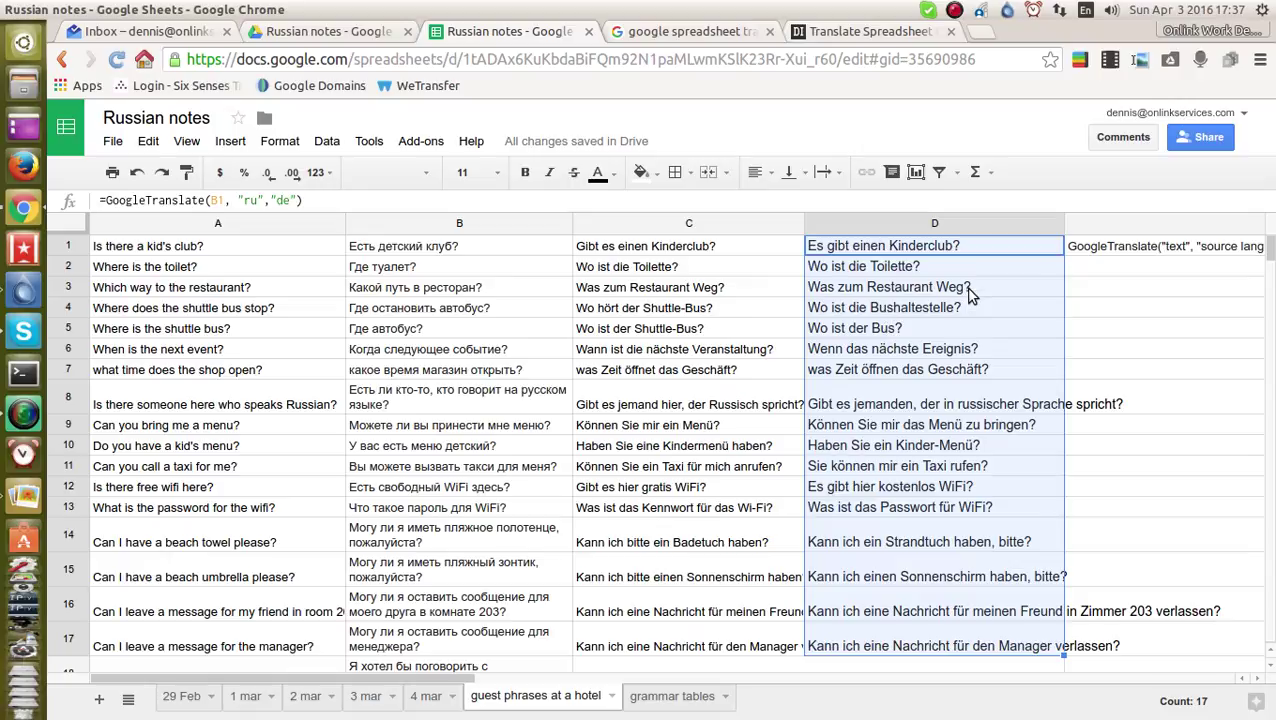
mouse_move(657, 318)
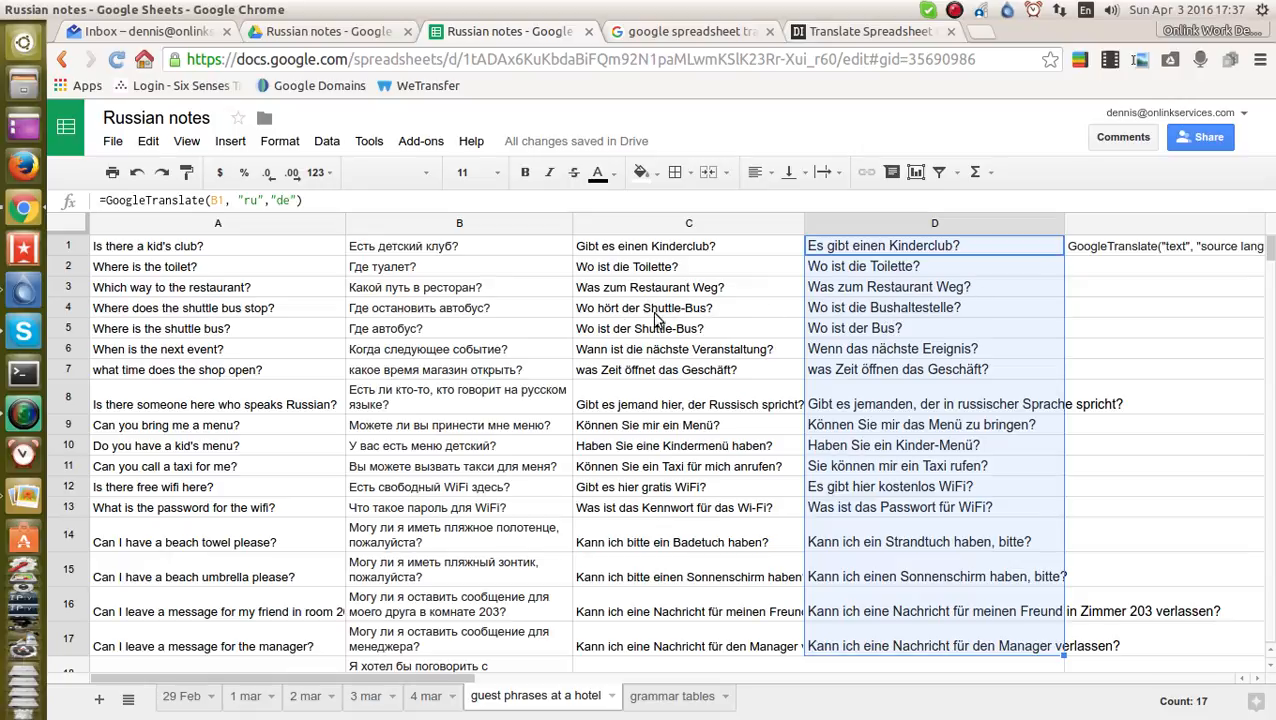
mouse_move(955, 317)
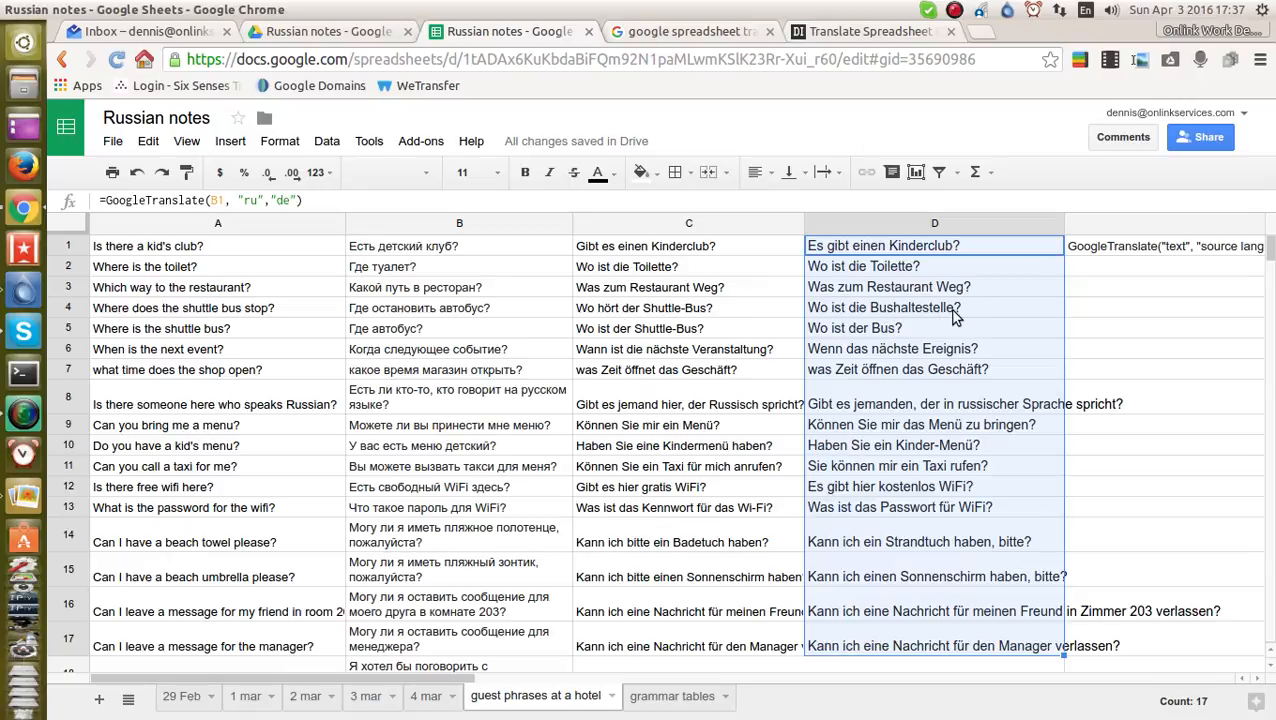
mouse_move(595, 318)
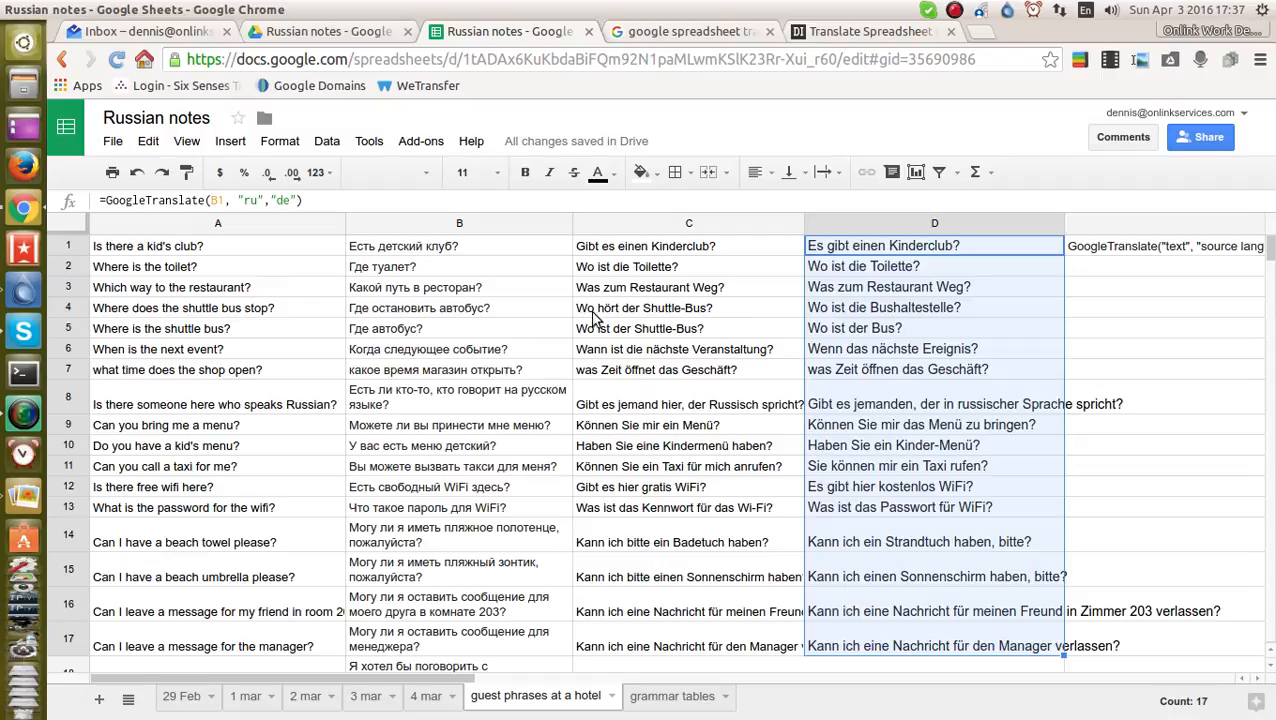
mouse_move(691, 315)
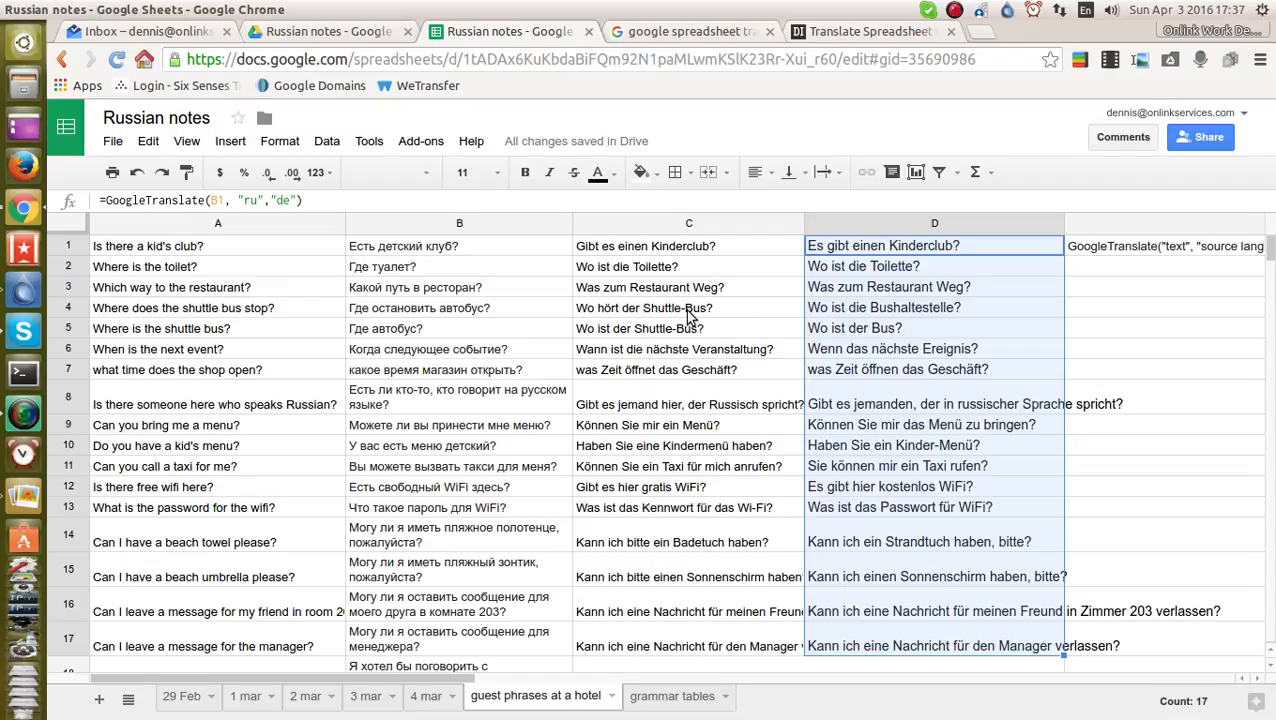
mouse_move(590, 342)
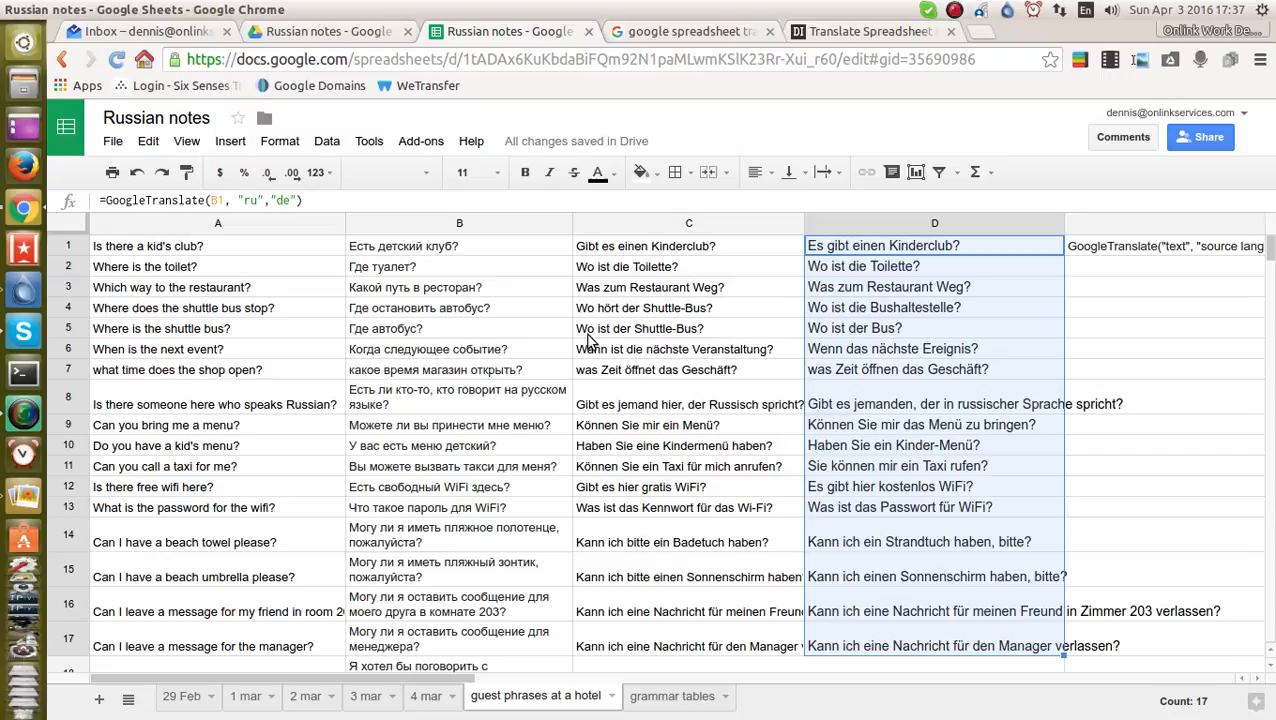
mouse_move(827, 339)
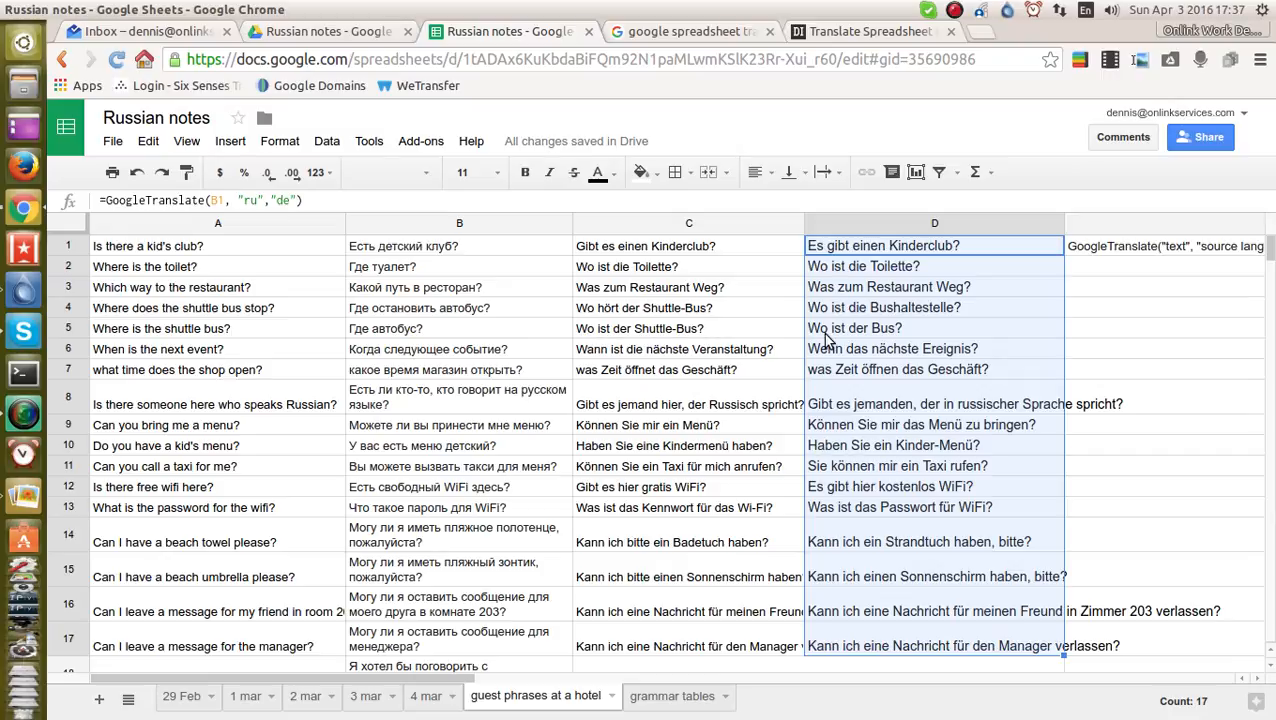
mouse_move(880, 343)
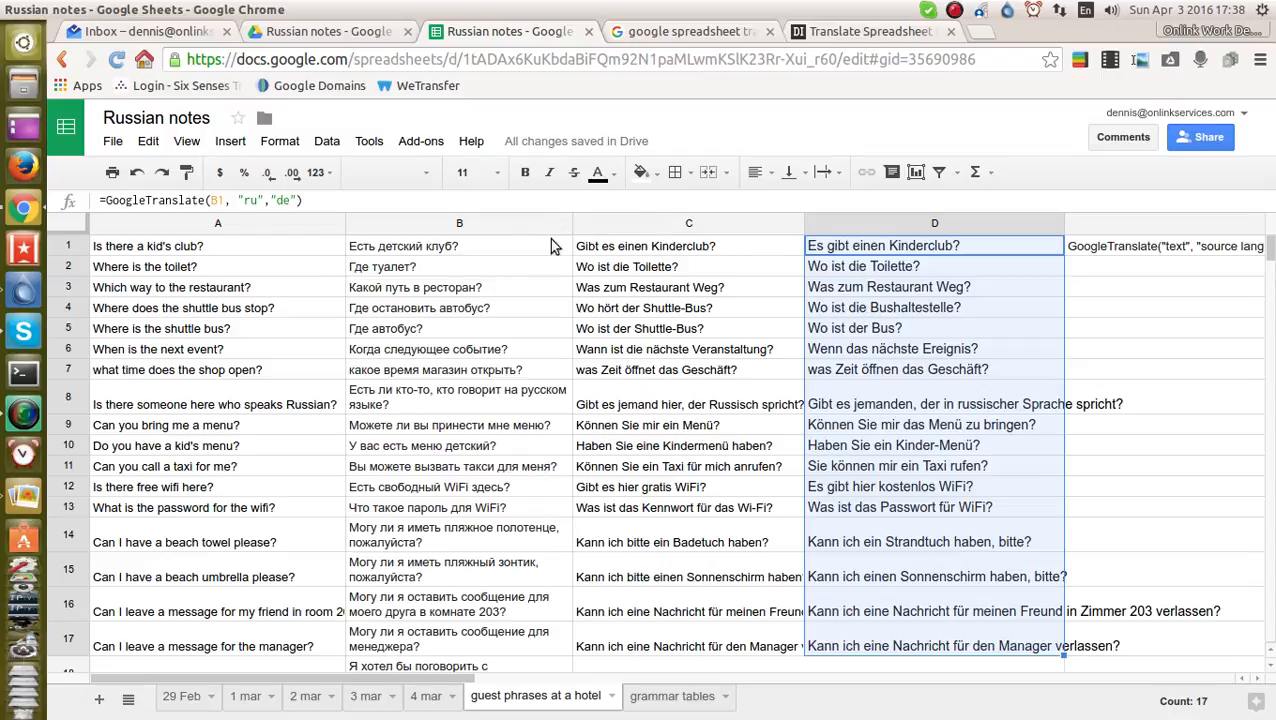
mouse_move(340, 250)
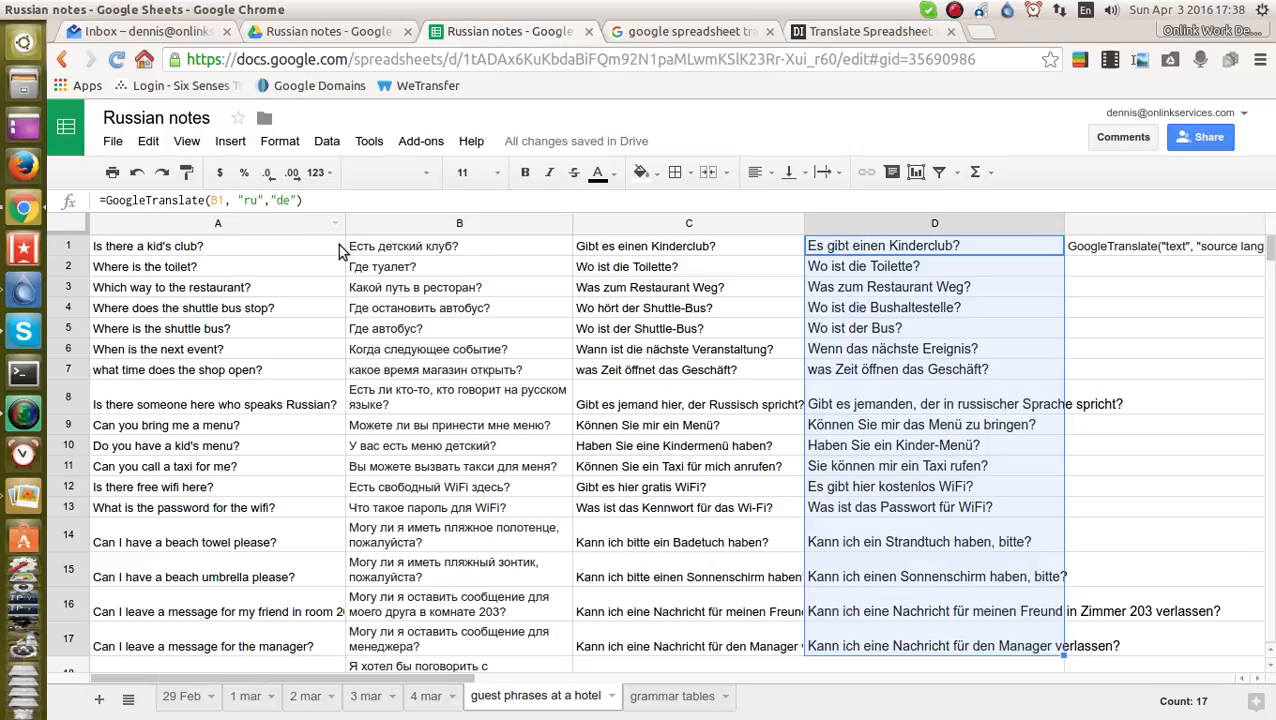
mouse_move(830, 250)
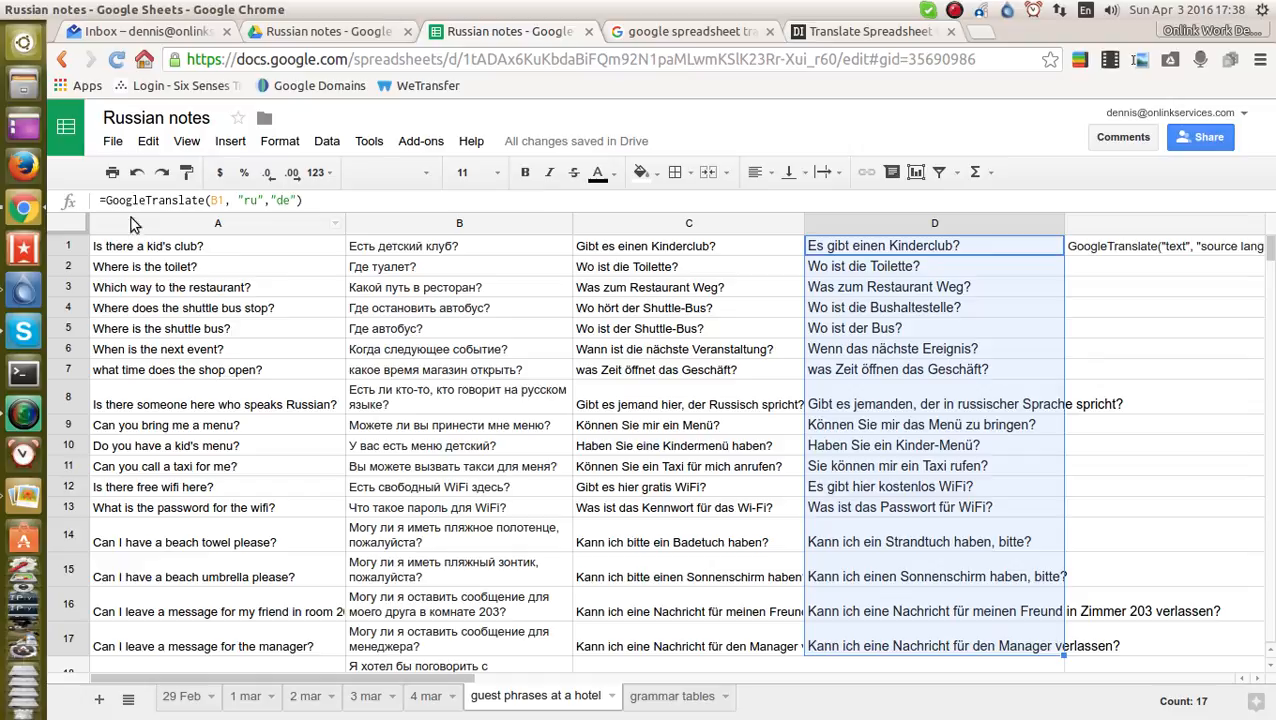
mouse_move(133, 256)
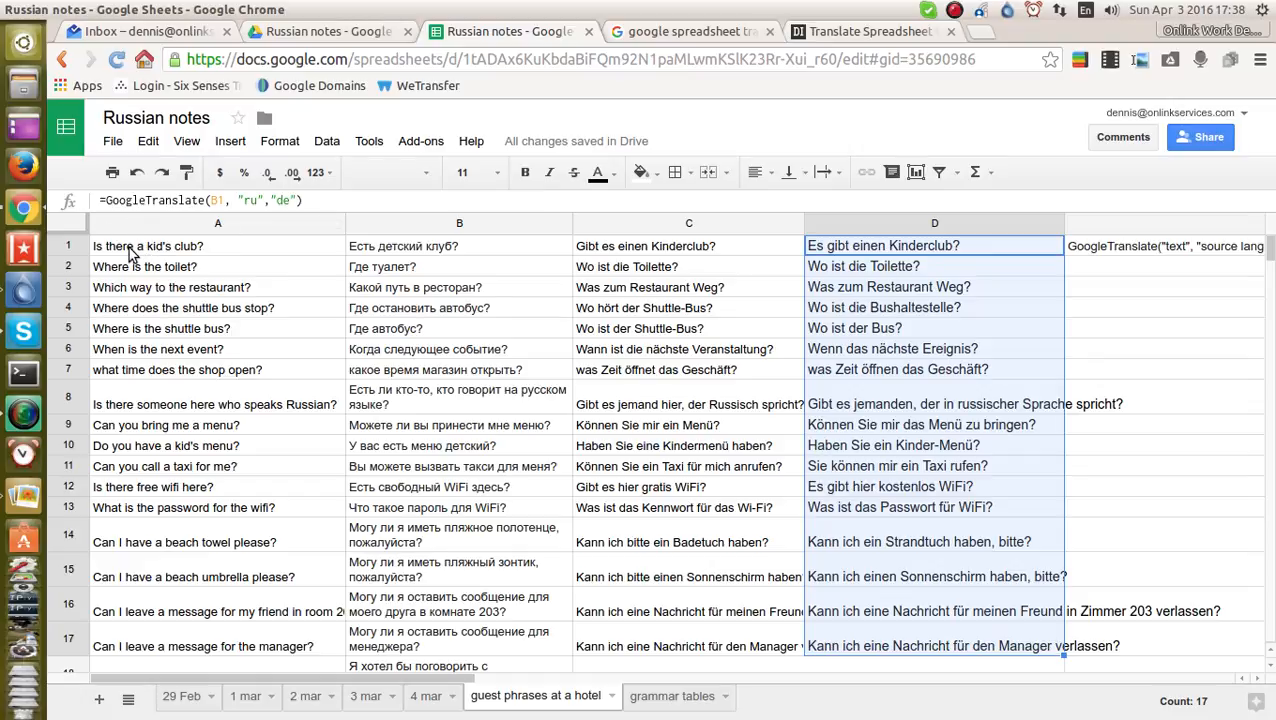